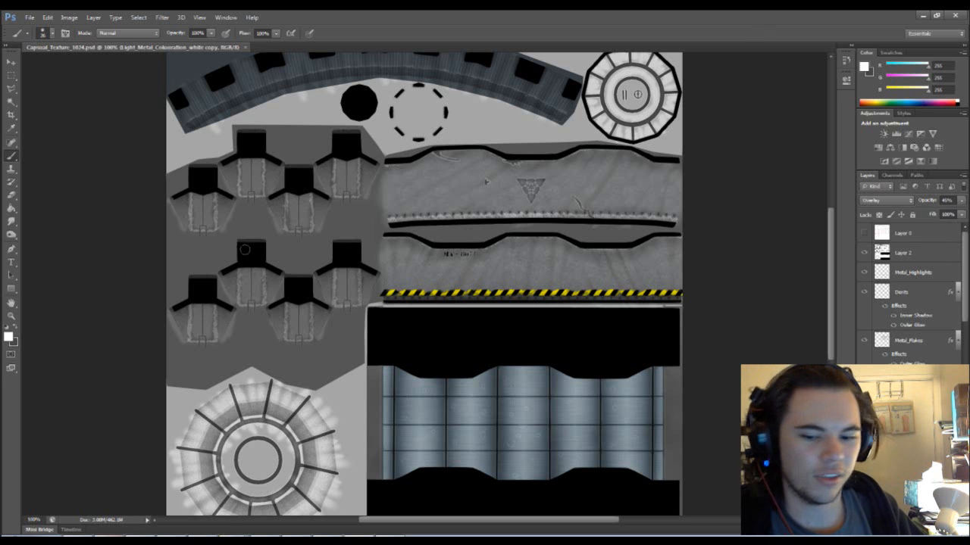
mouse_move(78, 476)
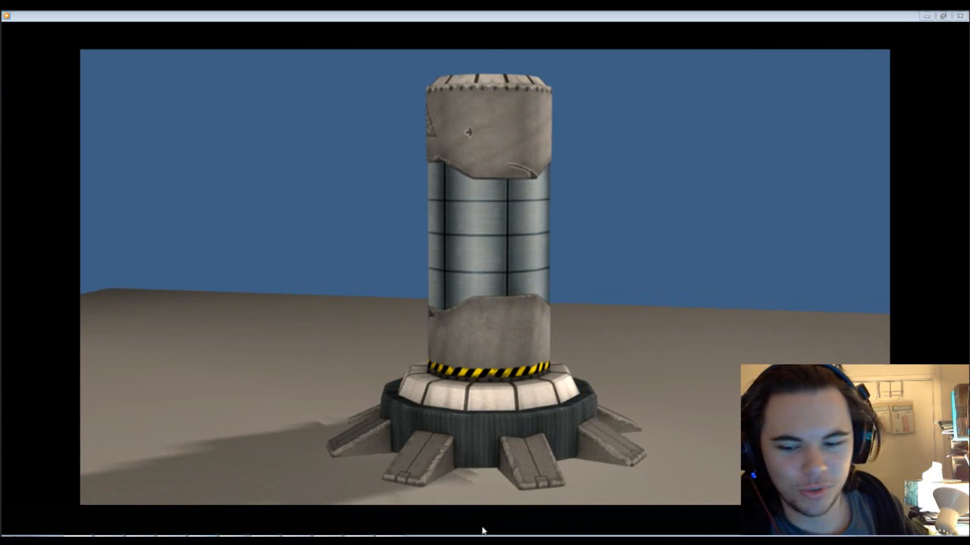
mouse_move(127, 512)
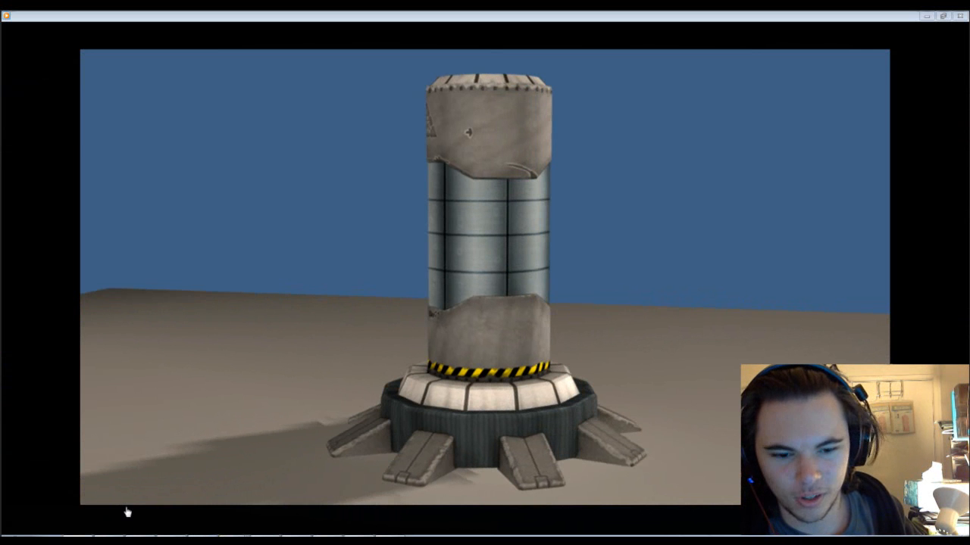
mouse_move(237, 512)
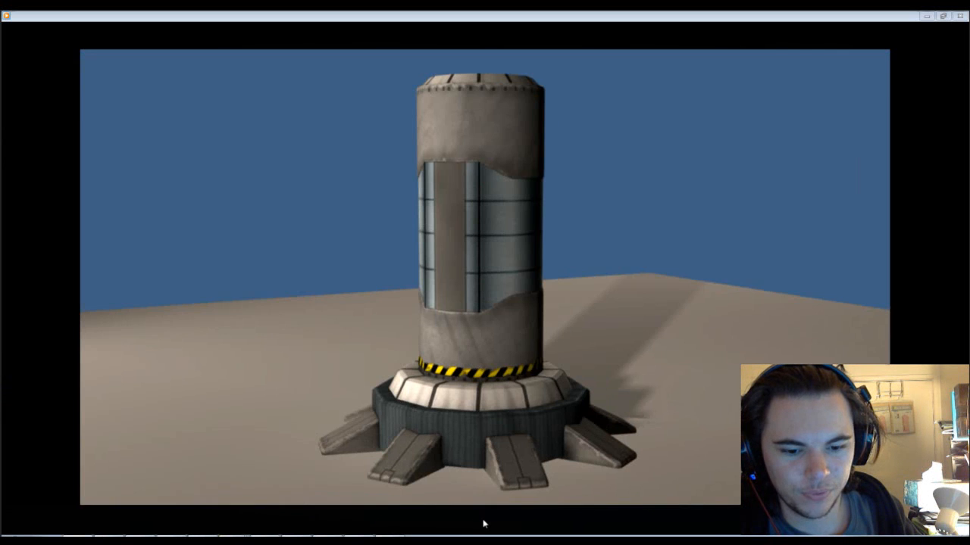
mouse_move(392, 287)
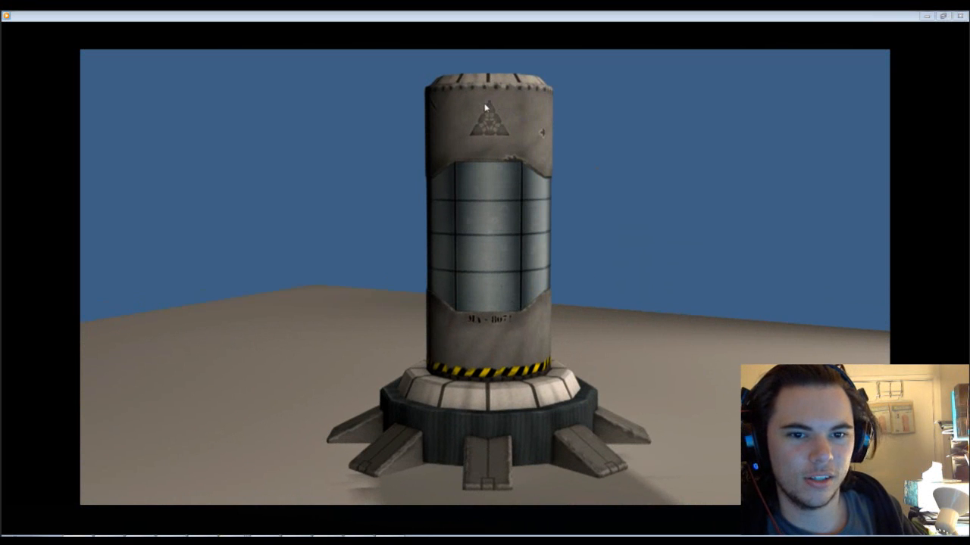
mouse_move(506, 104)
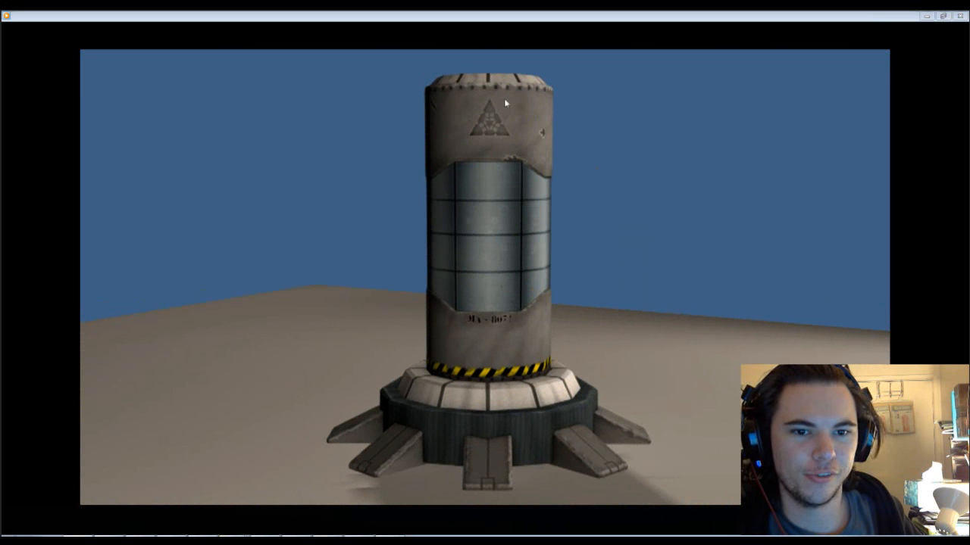
mouse_move(403, 91)
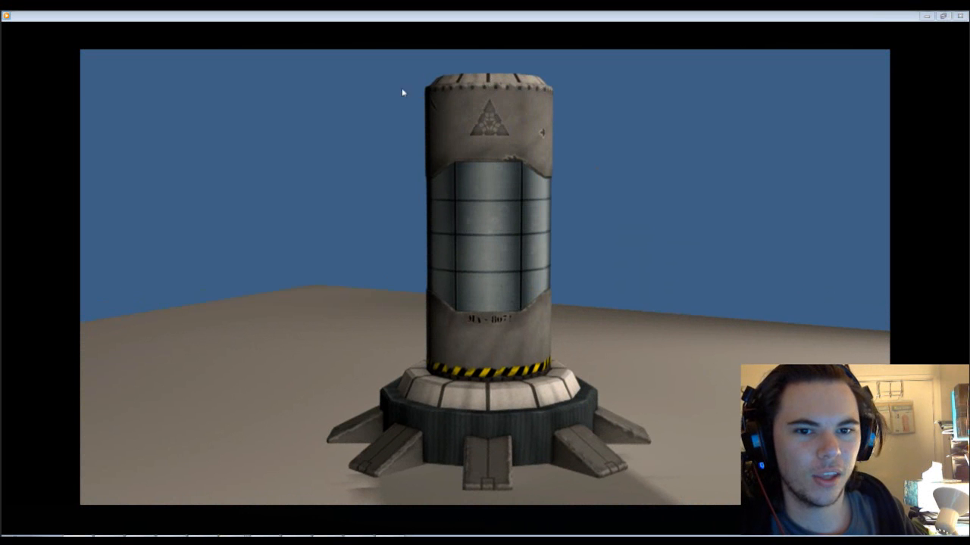
mouse_move(533, 321)
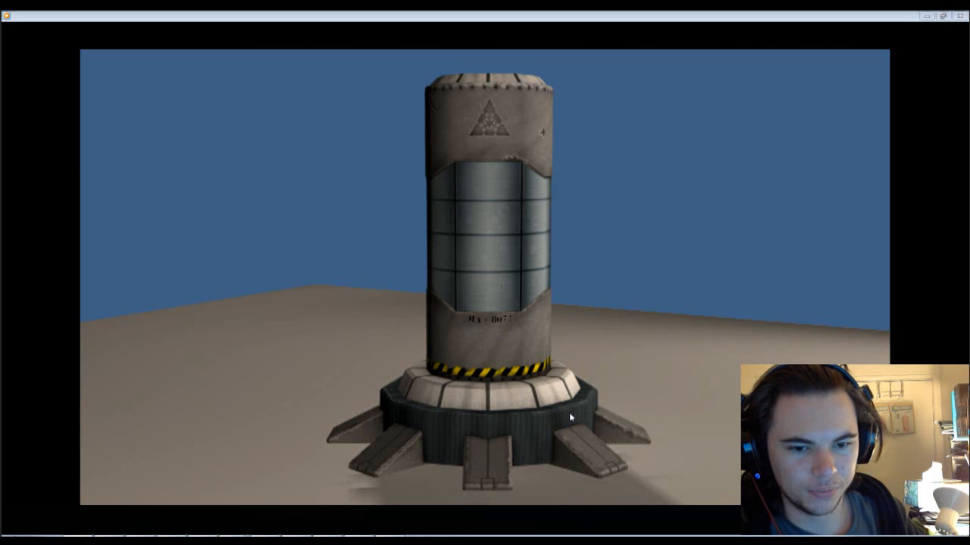
mouse_move(495, 166)
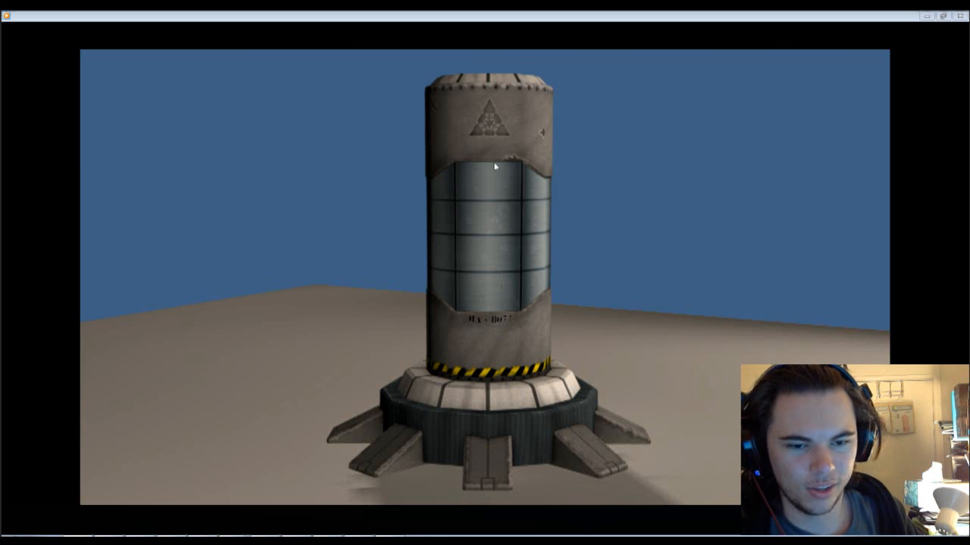
mouse_move(492, 212)
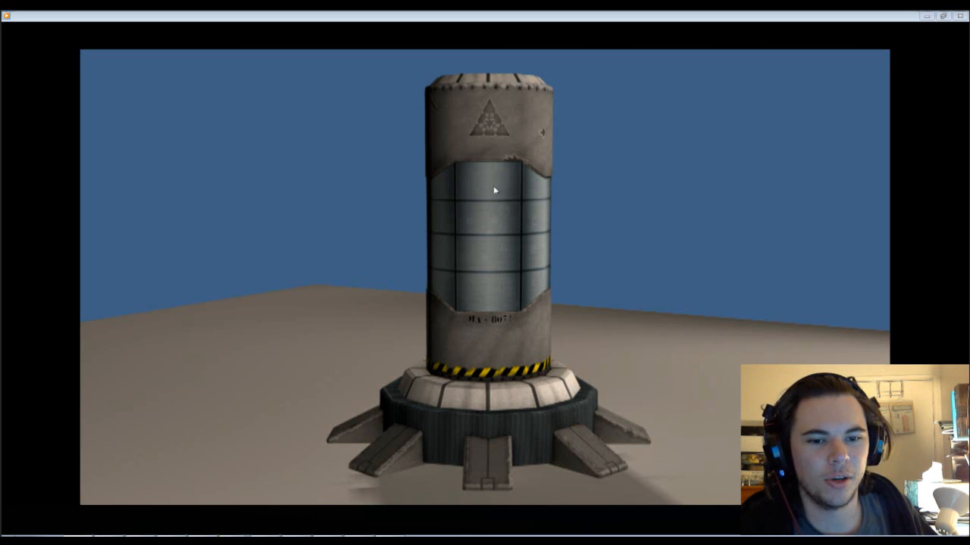
mouse_move(479, 295)
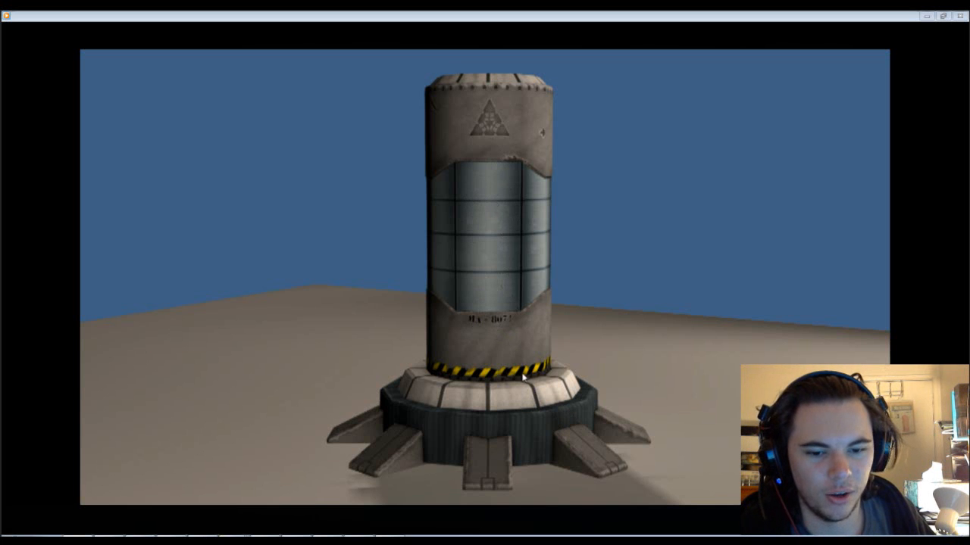
mouse_move(510, 337)
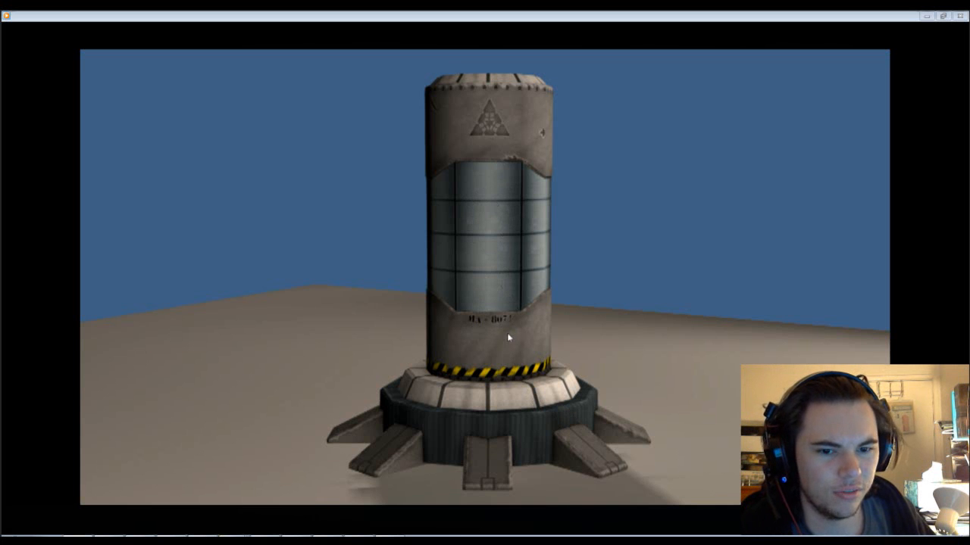
mouse_move(467, 142)
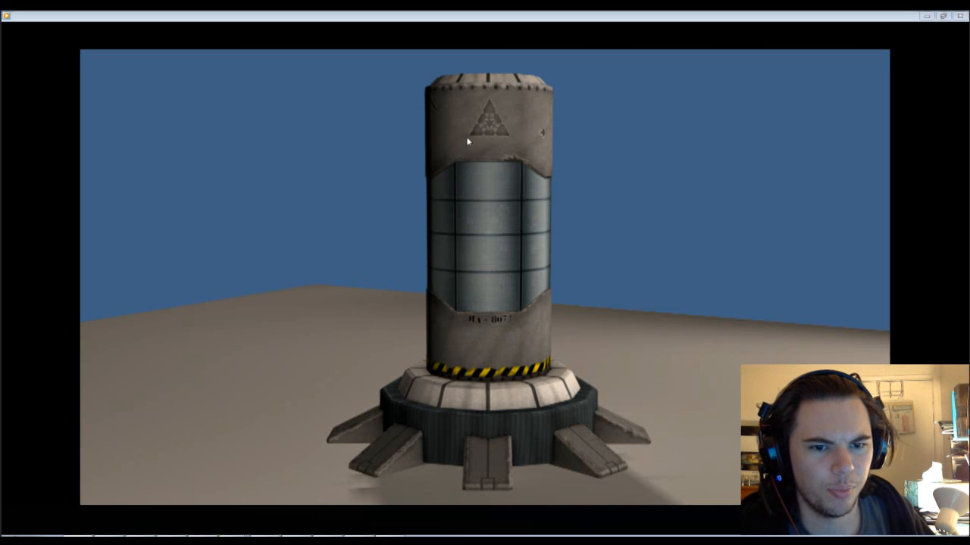
mouse_move(467, 246)
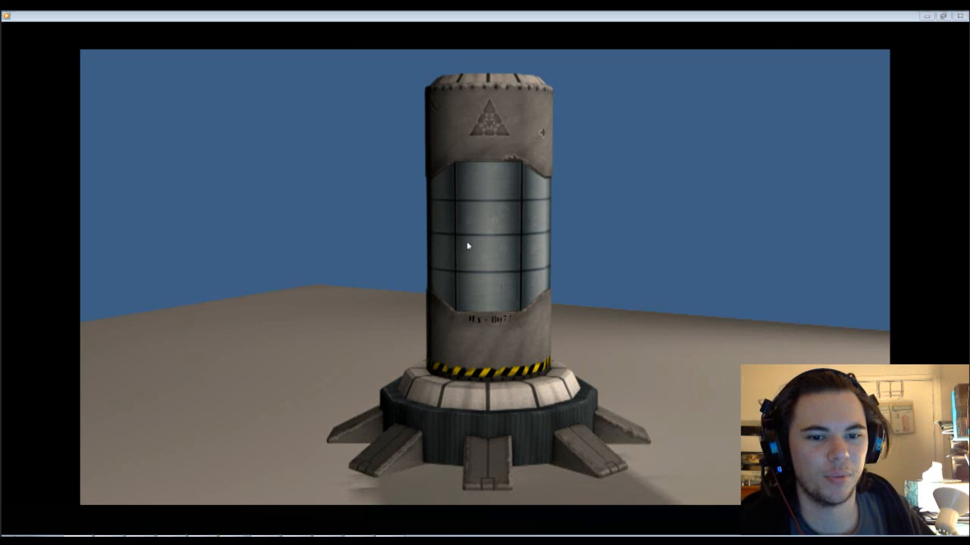
mouse_move(608, 351)
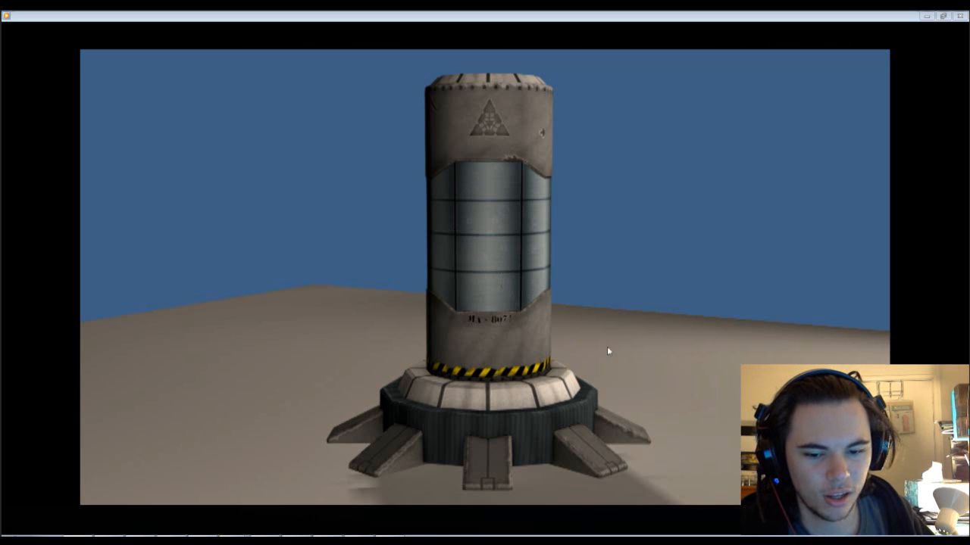
mouse_move(594, 362)
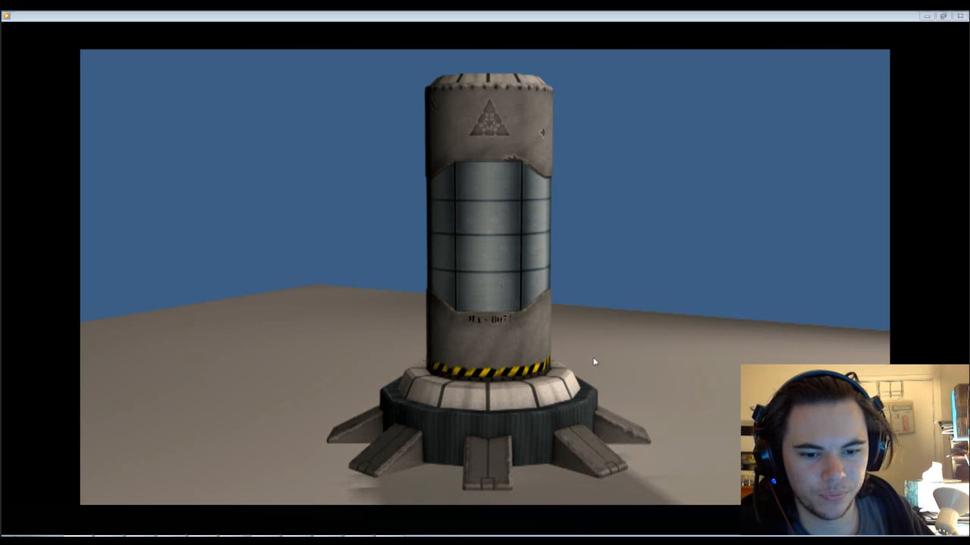
mouse_move(469, 249)
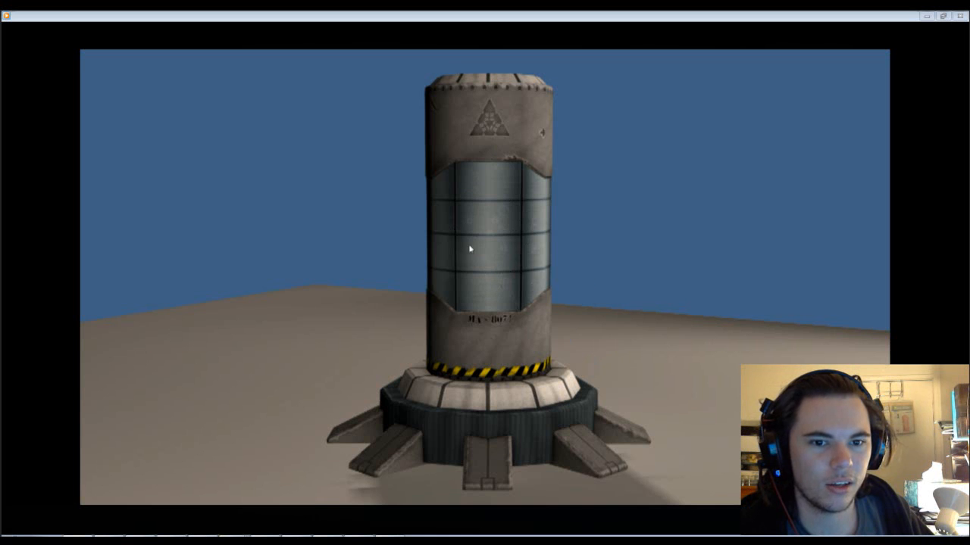